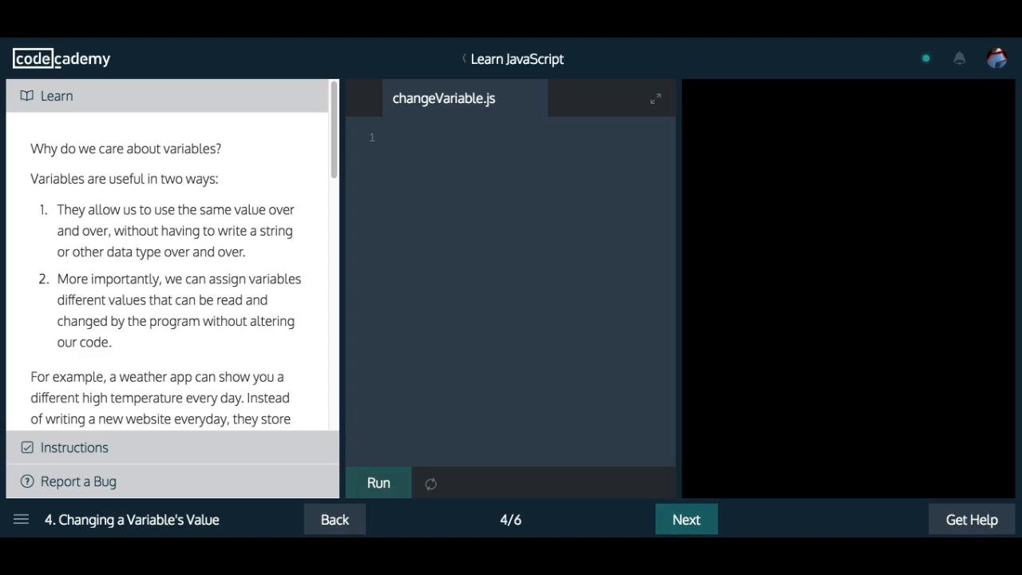
mouse_move(141, 206)
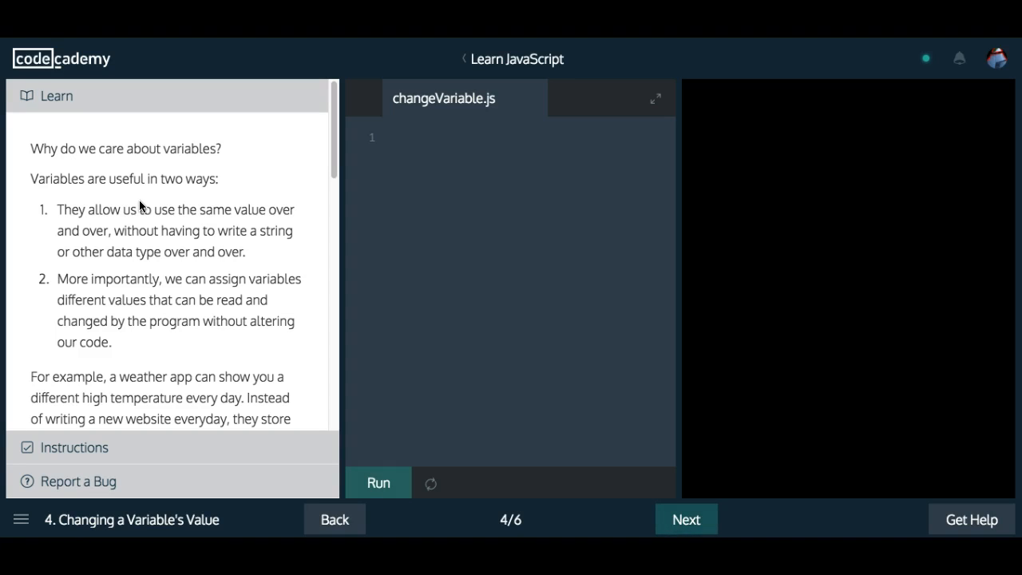
mouse_move(54, 508)
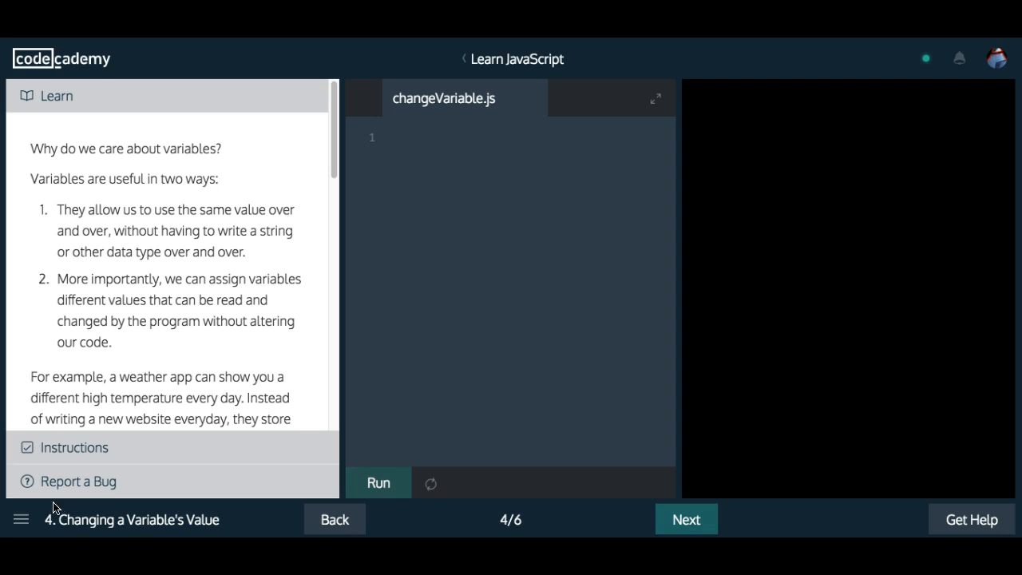
mouse_move(86, 168)
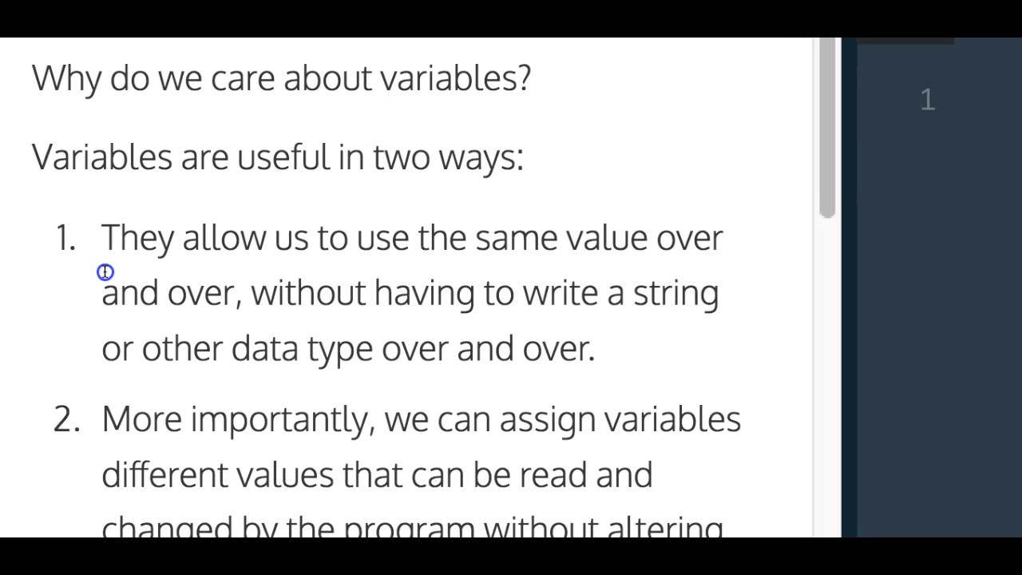
- Review the lesson example, highlighting the original value 'Monday: Raining cats and dogs' and reassigned 'Tuesday: Sunny'
scroll(down, 3)
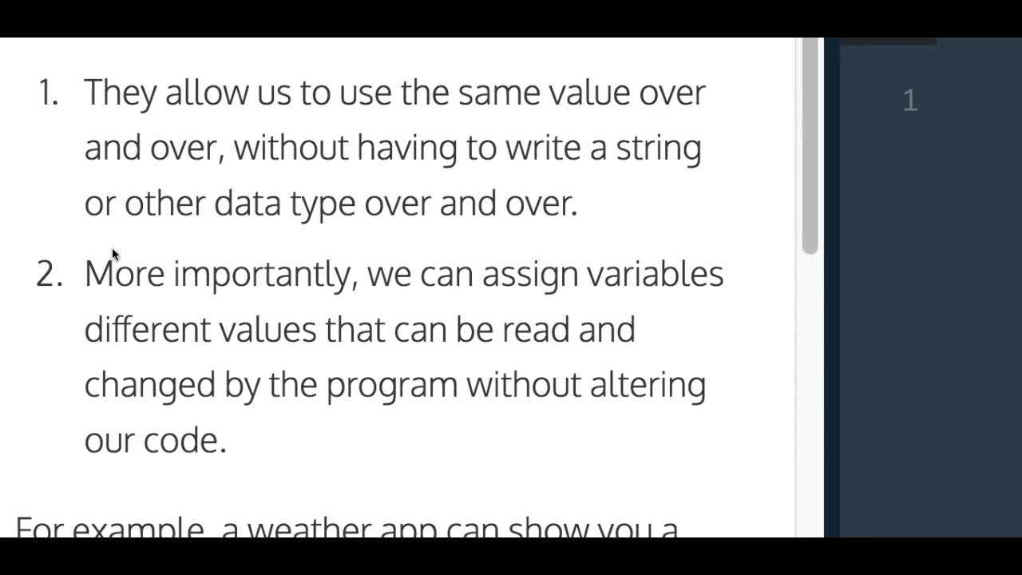
scroll(down, 3)
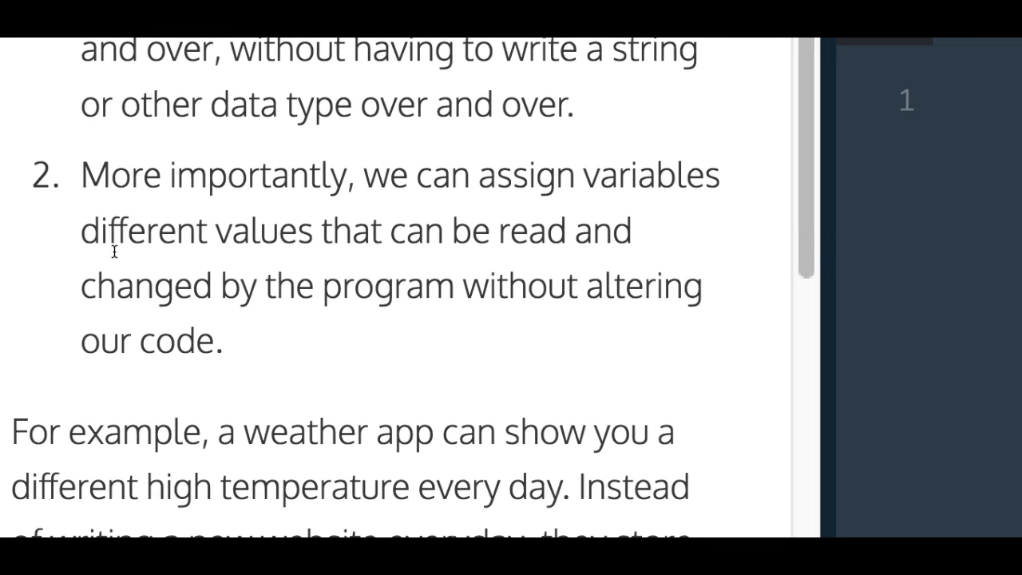
mouse_move(274, 244)
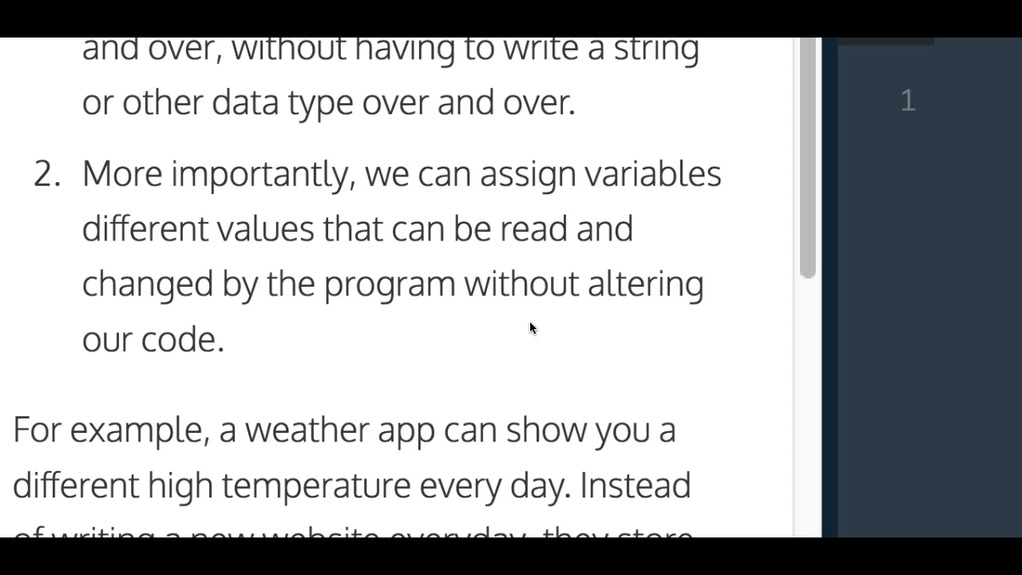
scroll(down, 3)
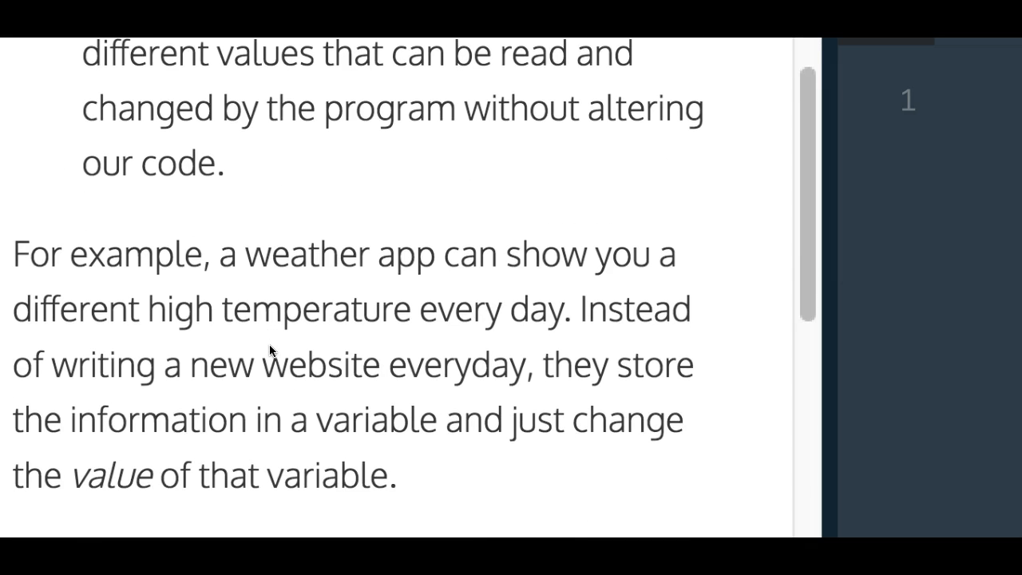
scroll(down, 3)
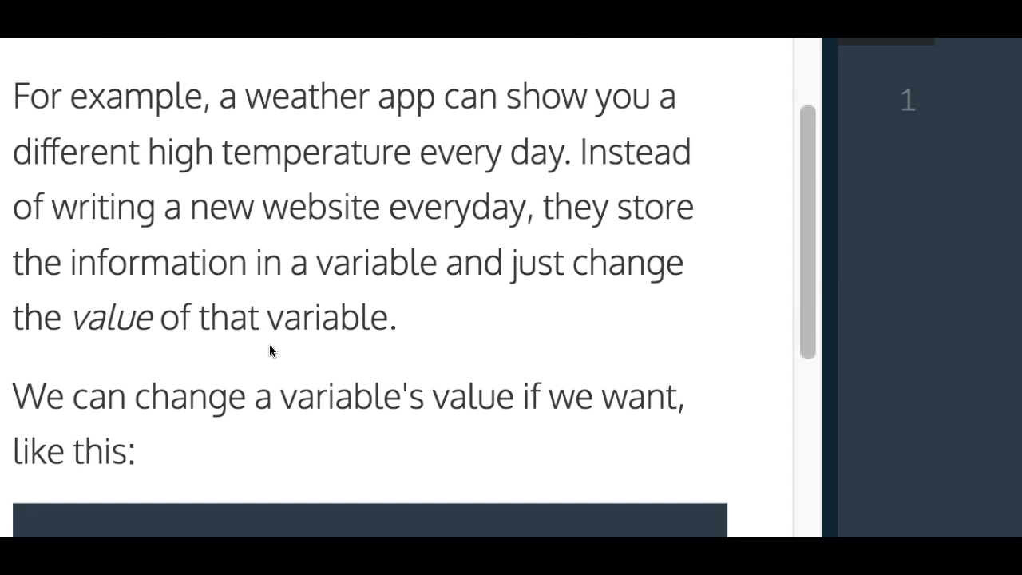
right_click(264, 345)
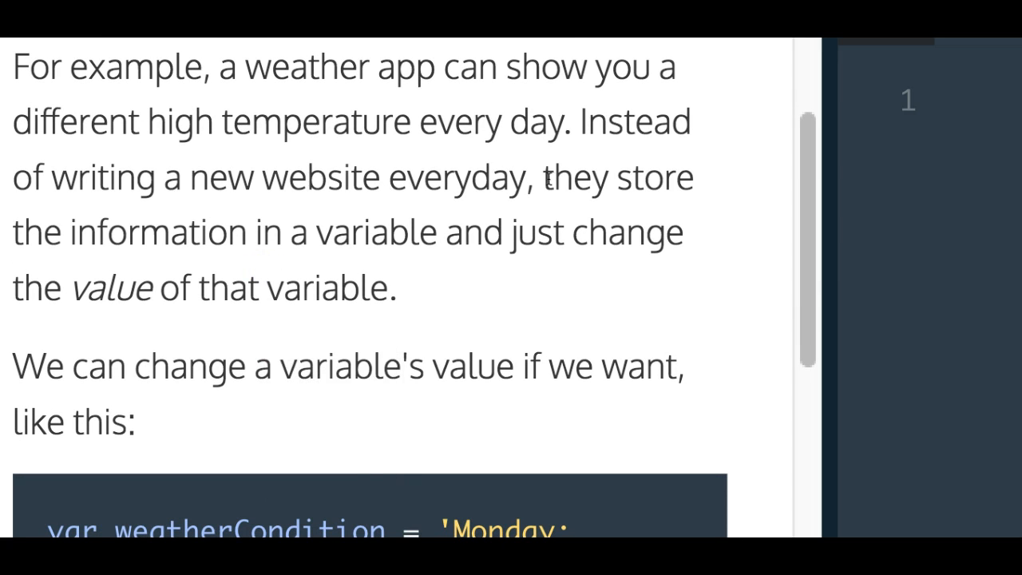
mouse_move(353, 232)
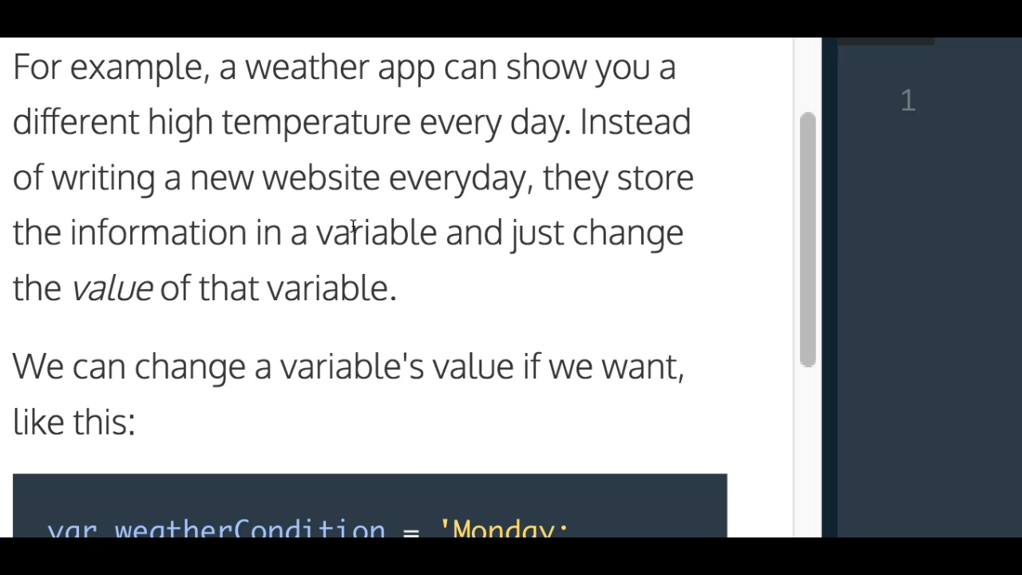
mouse_move(249, 266)
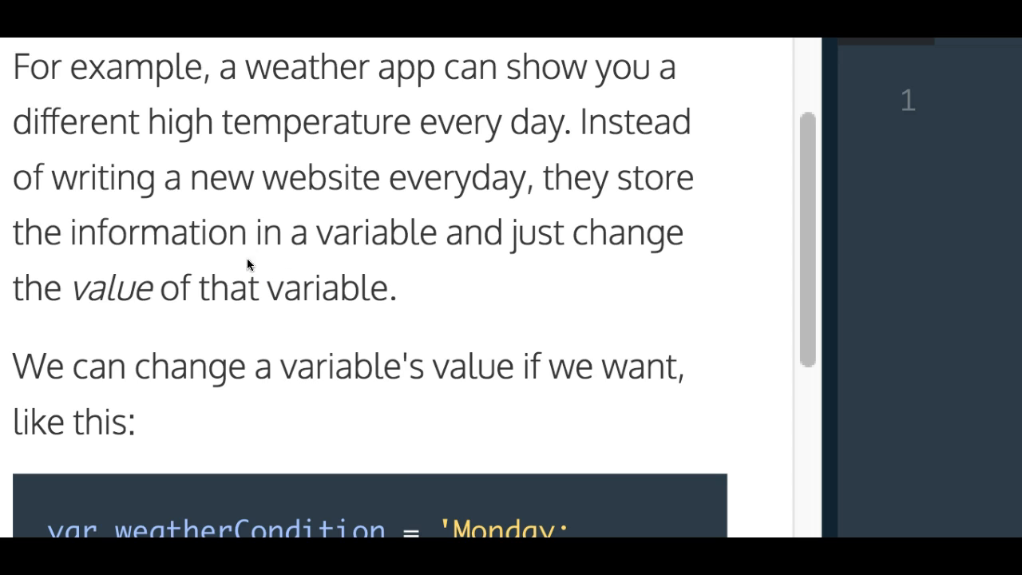
mouse_move(182, 281)
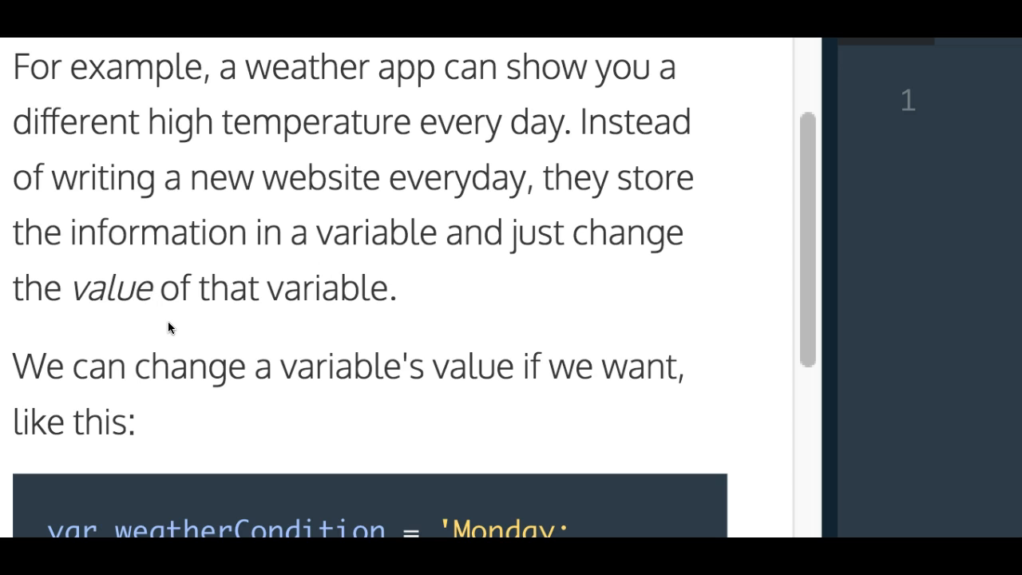
scroll(down, 3)
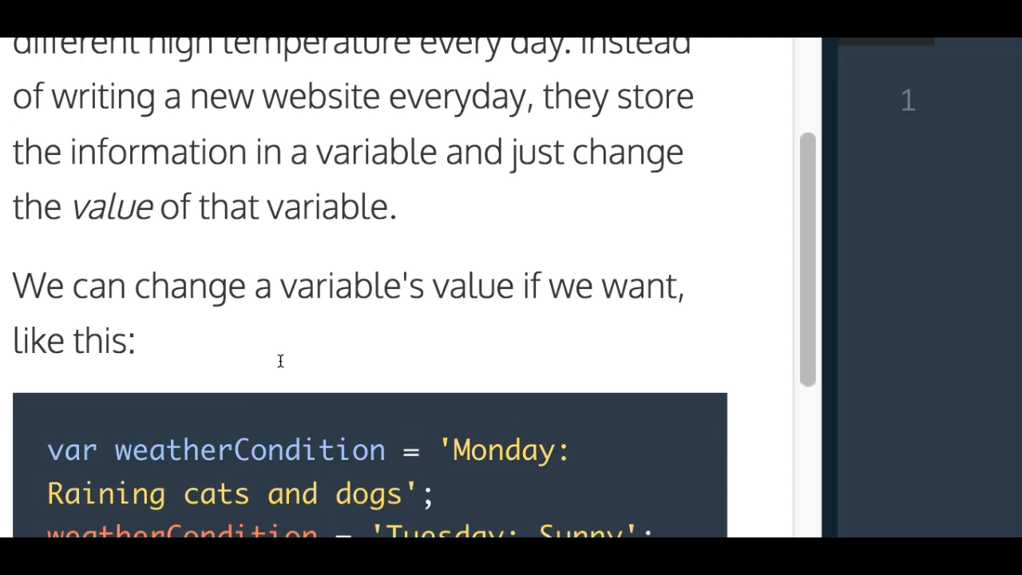
scroll(down, 3)
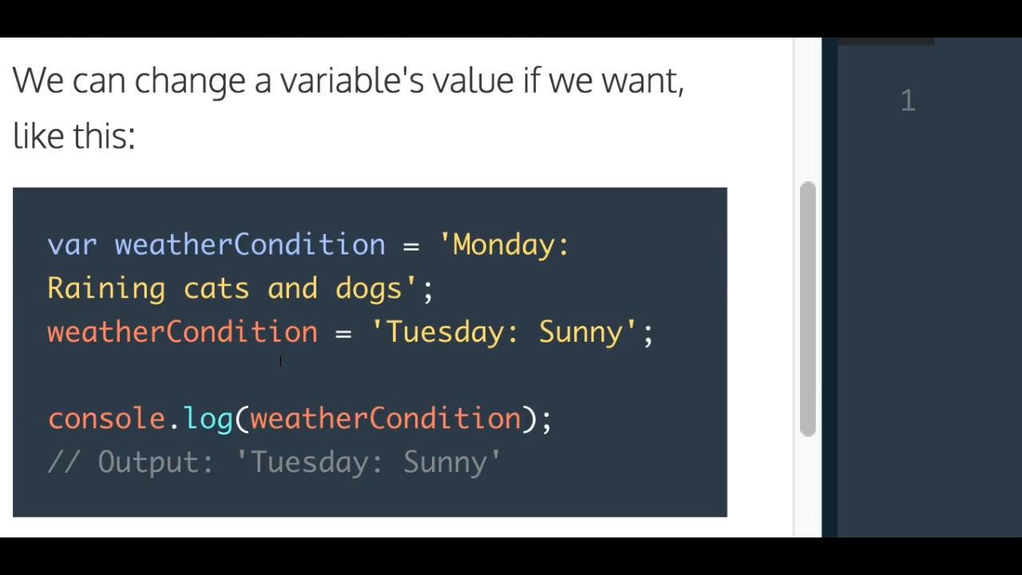
scroll(down, 3)
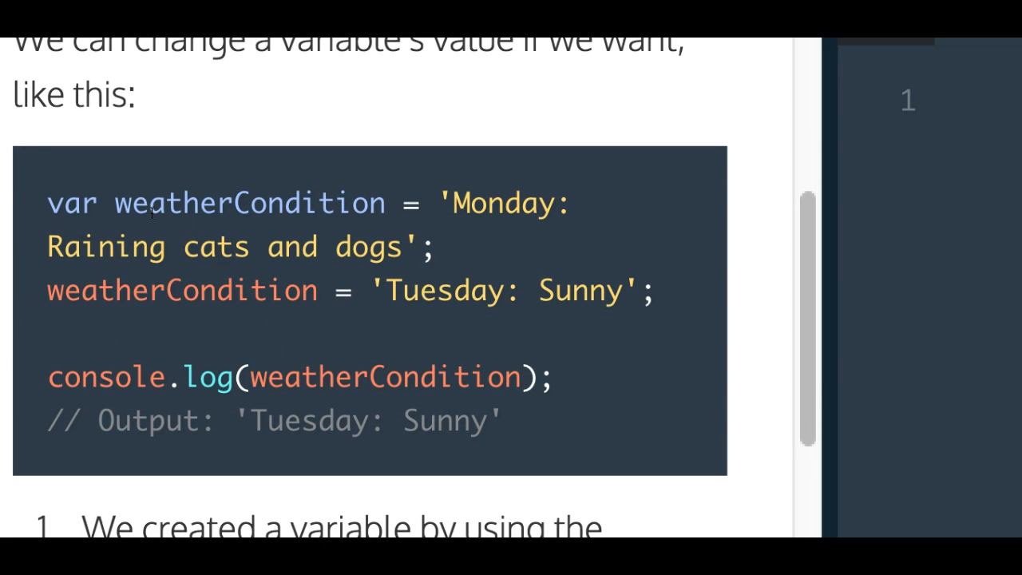
drag(47, 203, 383, 203)
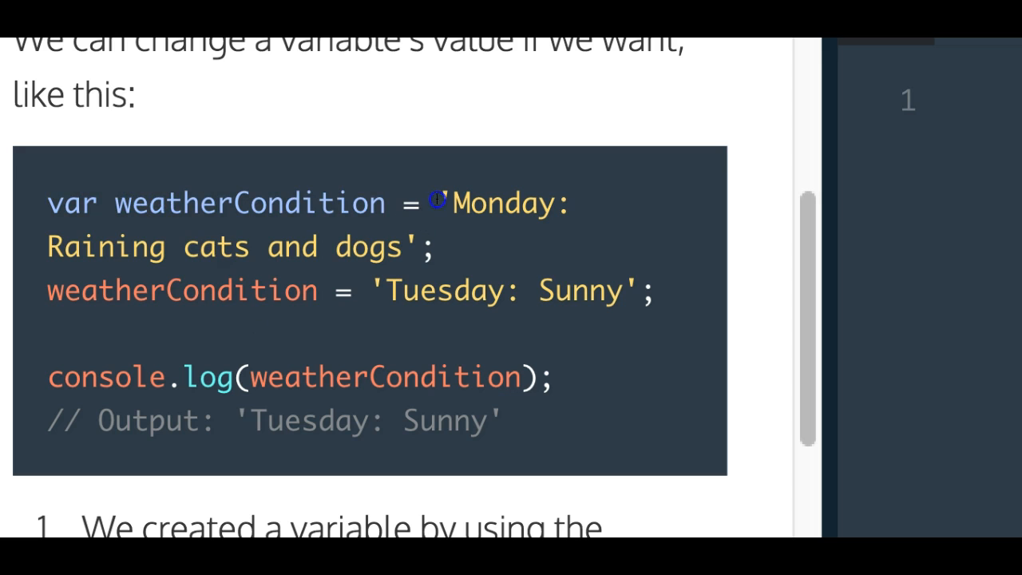
drag(438, 201, 418, 246)
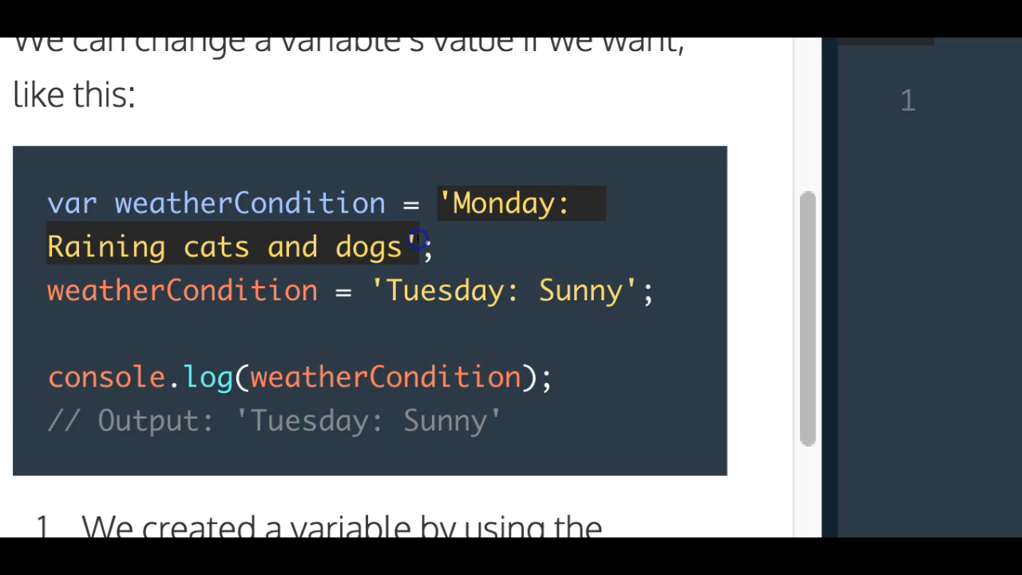
click(35, 291)
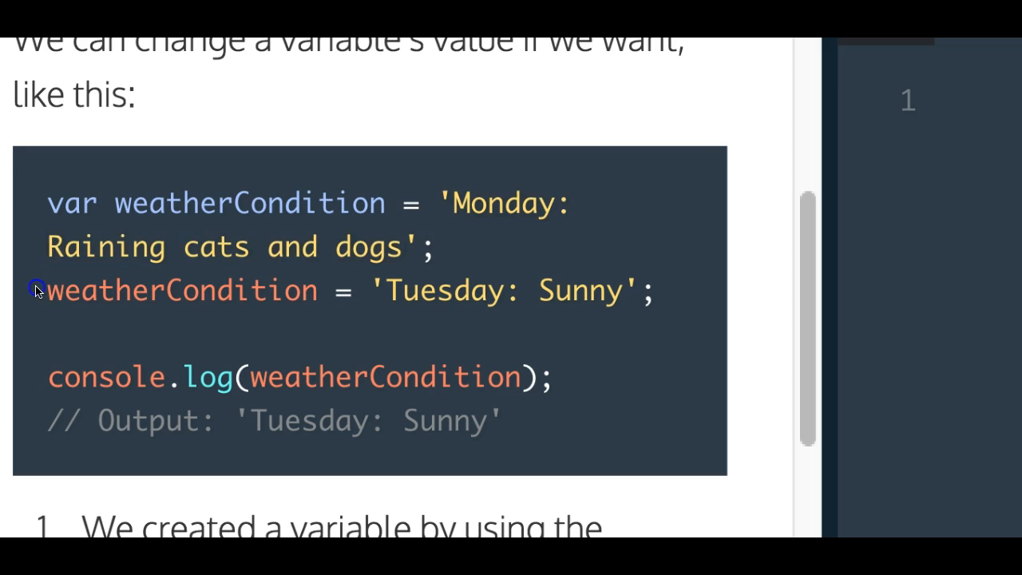
drag(35, 291, 320, 291)
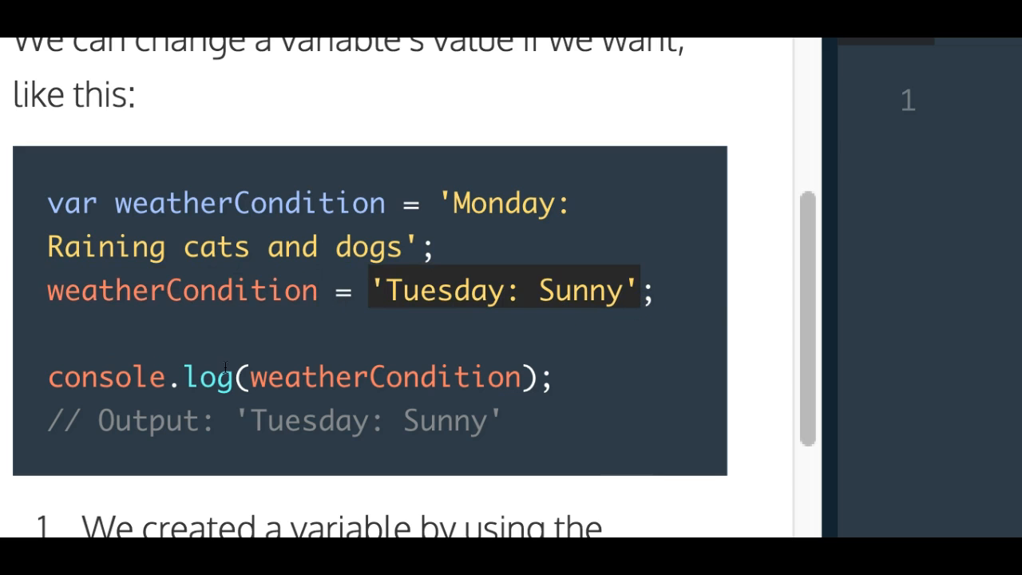
mouse_move(516, 409)
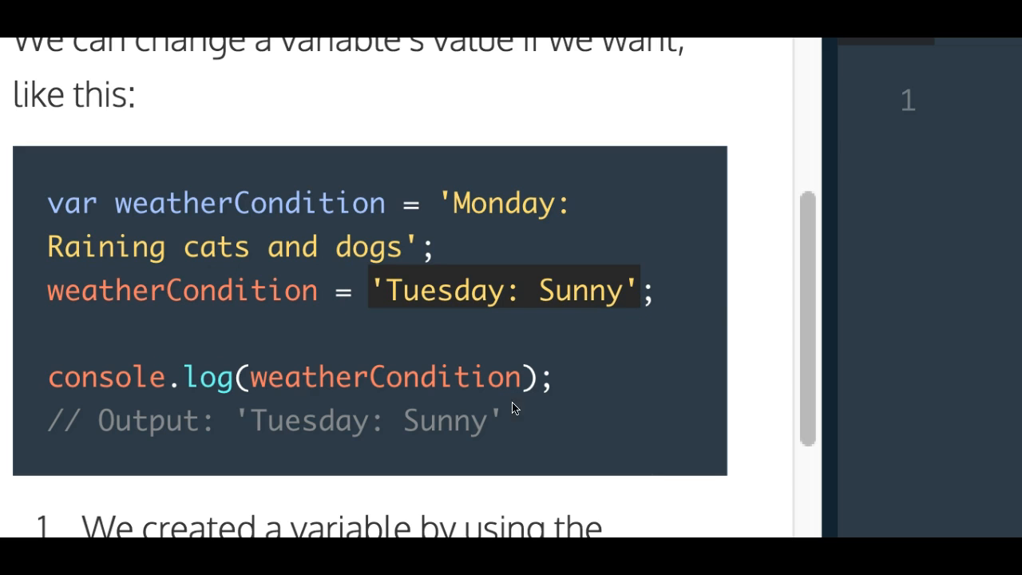
mouse_move(122, 429)
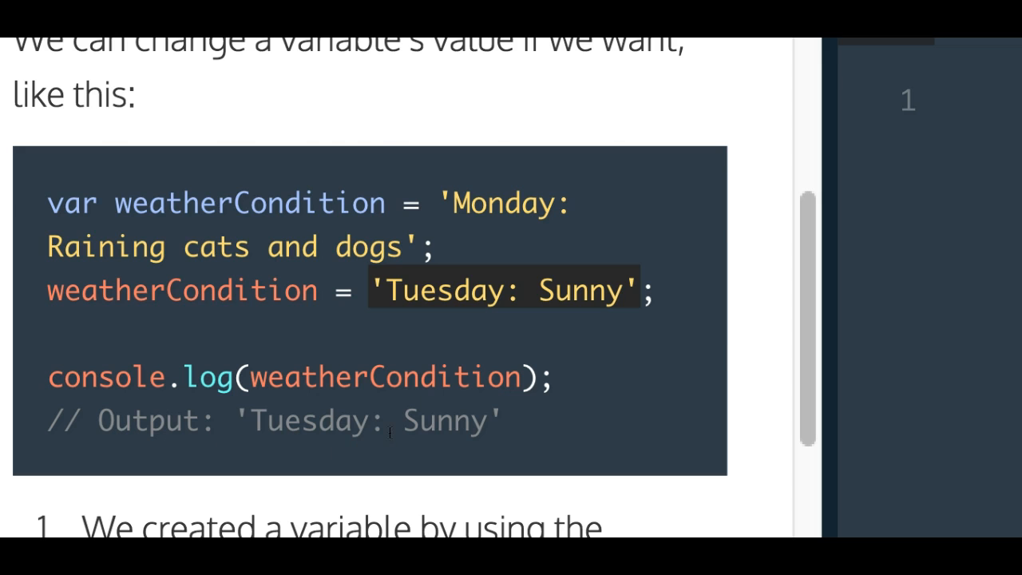
- Write var morningAlarm = "6:30AM"; on line 1 of changeVariable.js
scroll(down, 3)
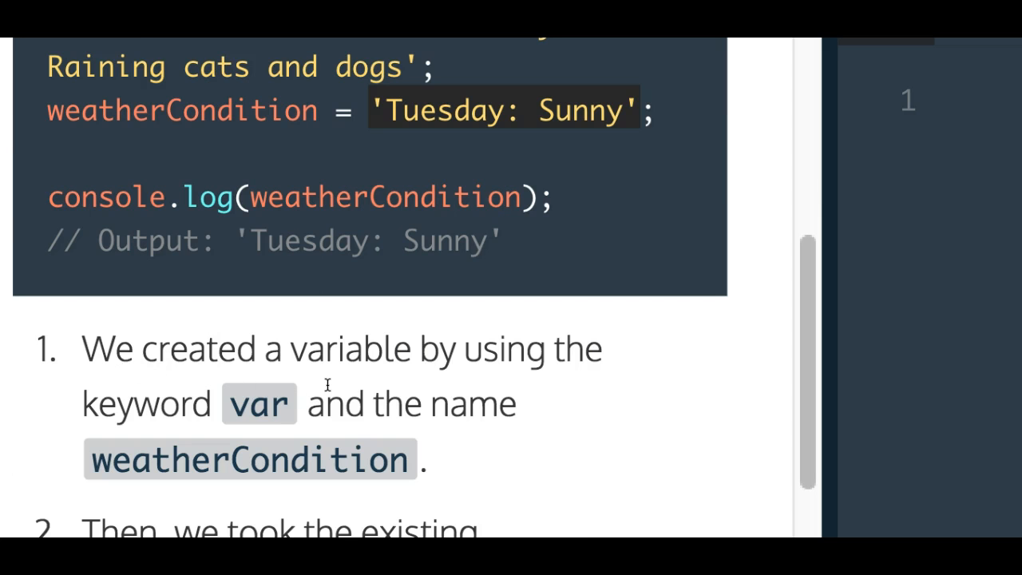
mouse_move(393, 425)
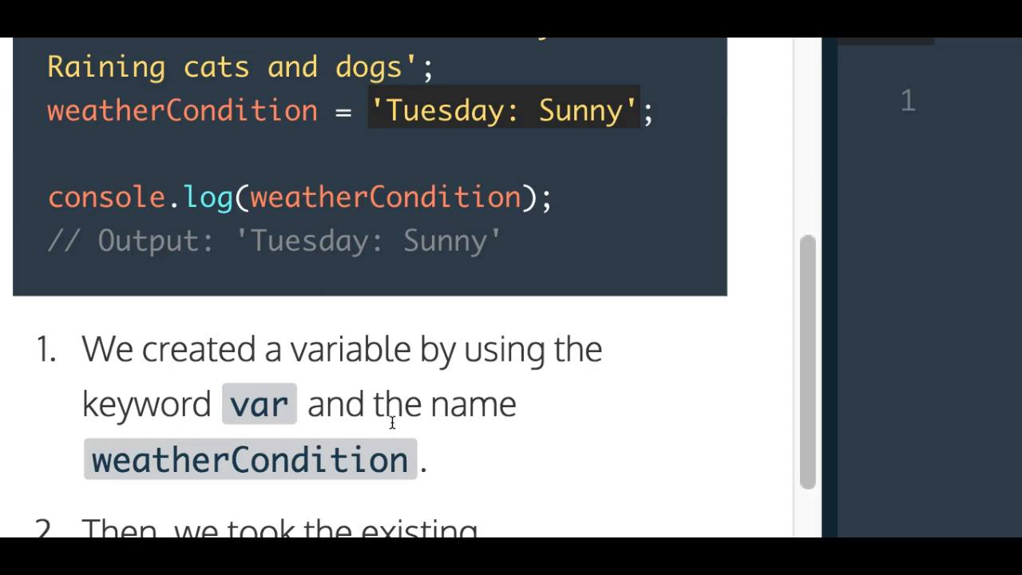
mouse_move(248, 382)
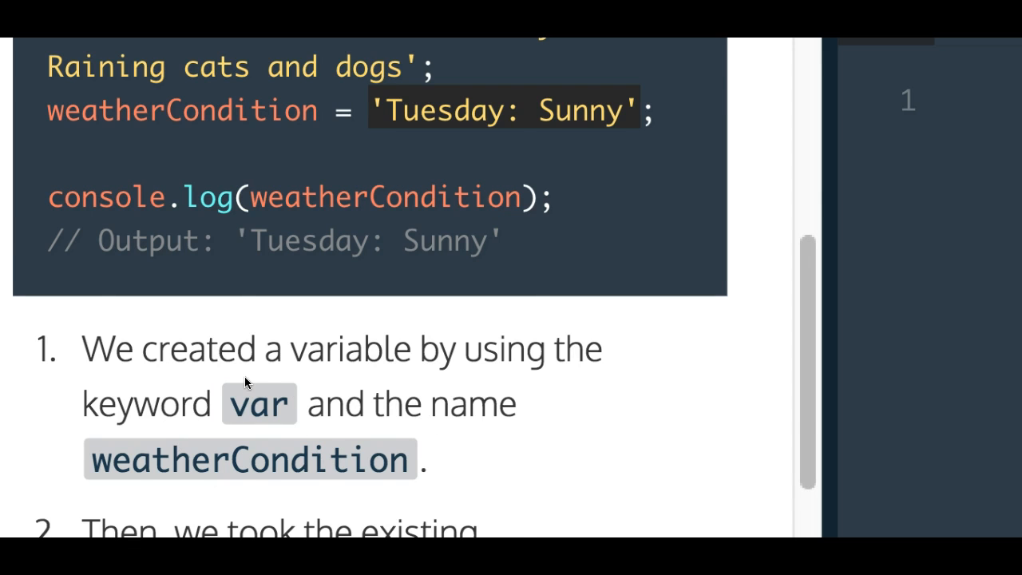
scroll(down, 3)
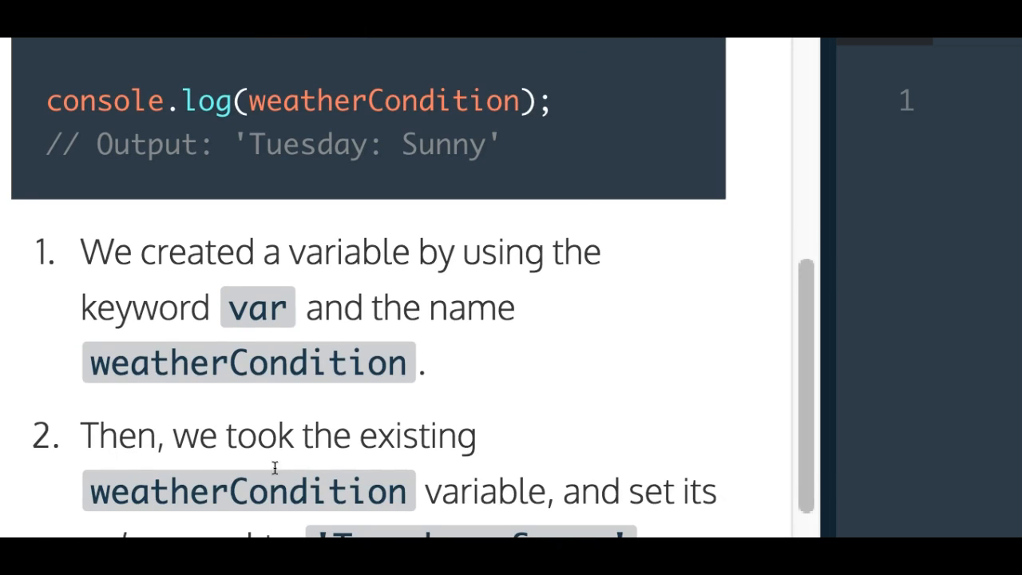
scroll(down, 3)
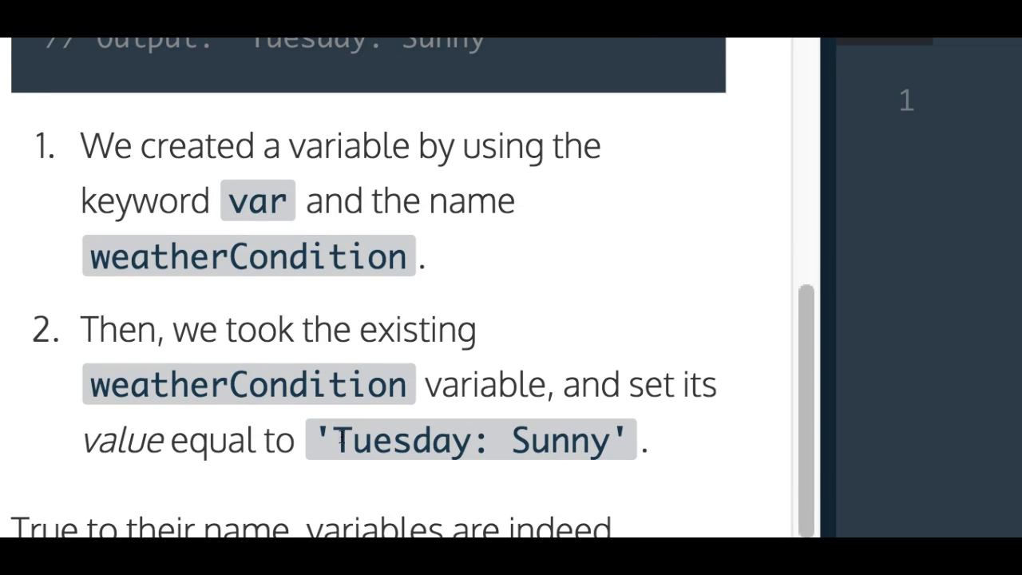
scroll(down, 3)
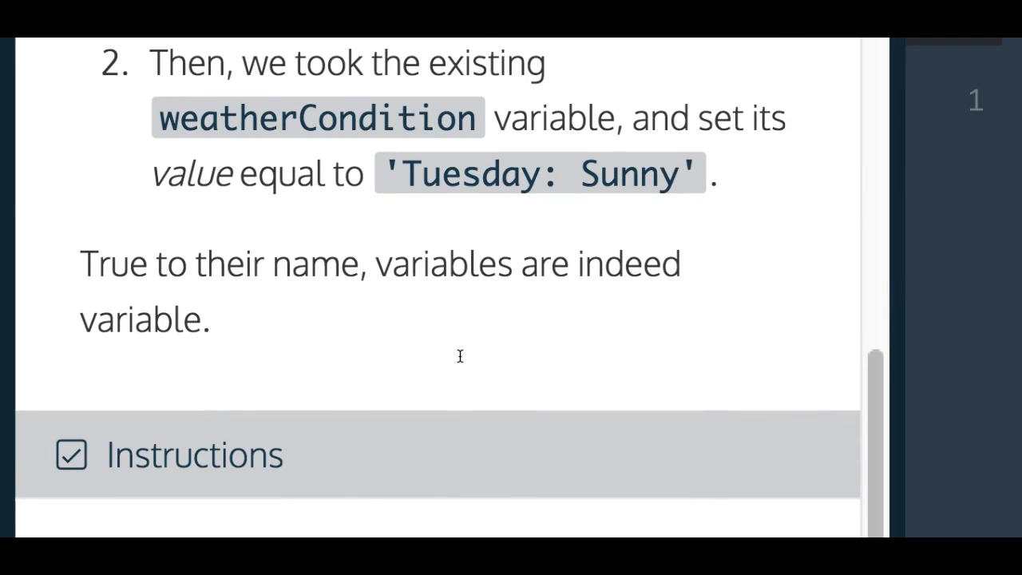
scroll(down, 3)
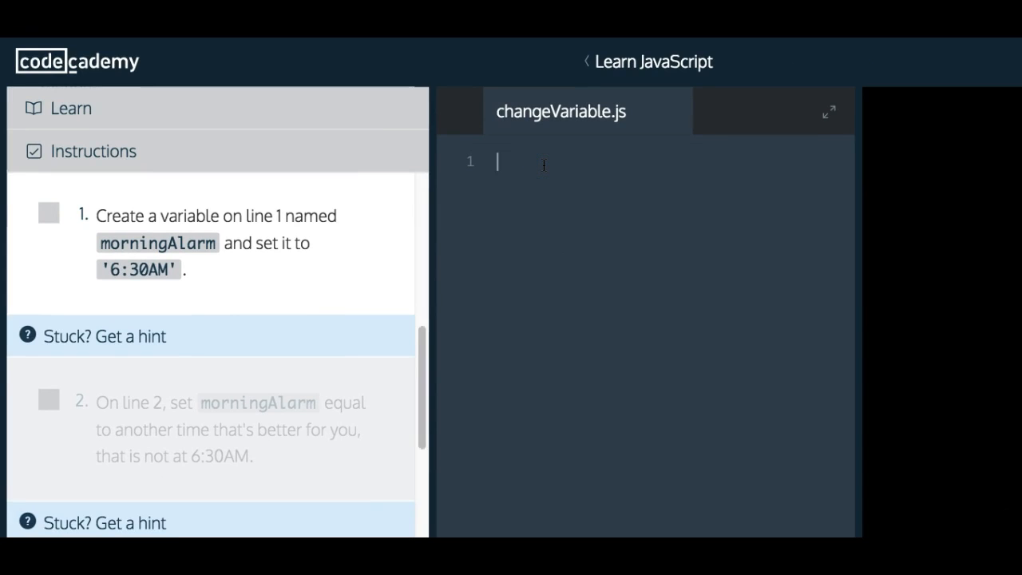
text(var)
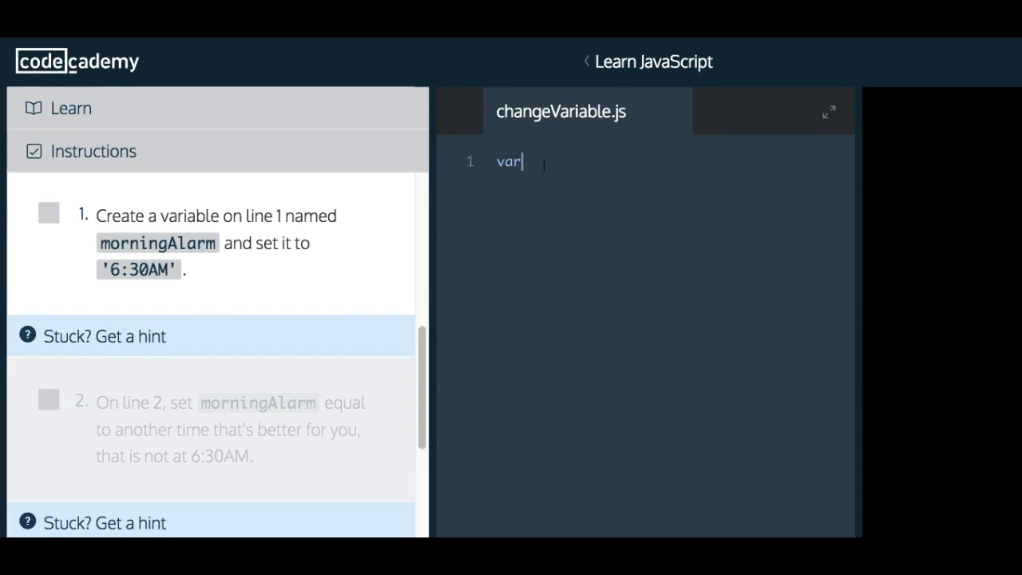
text(moren)
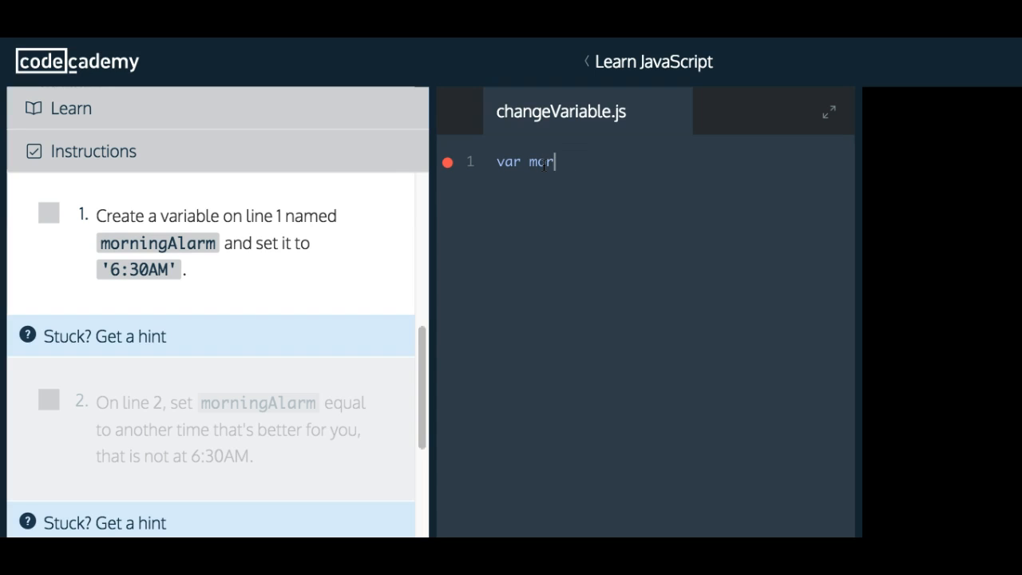
text(ning Al)
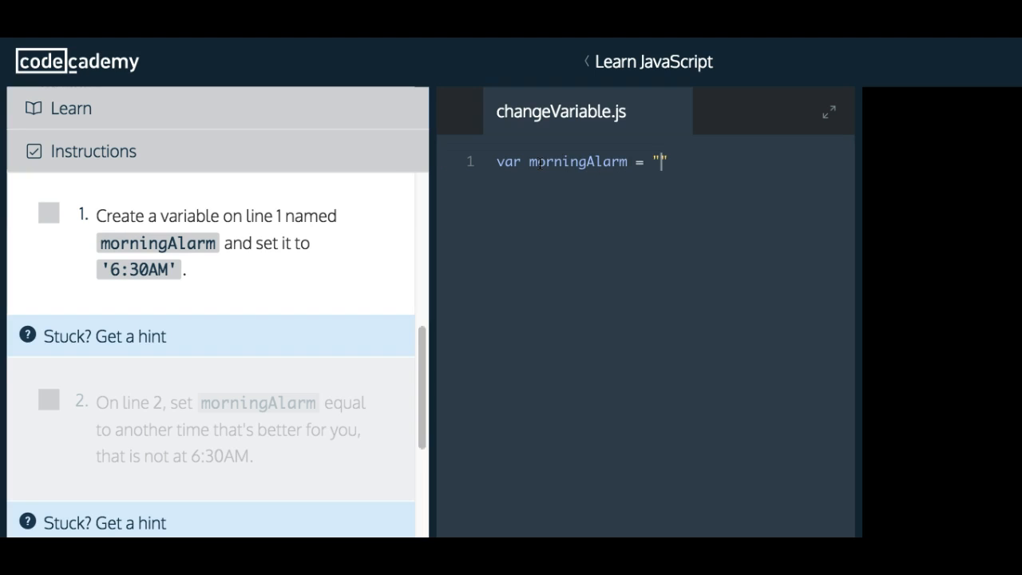
text(6)
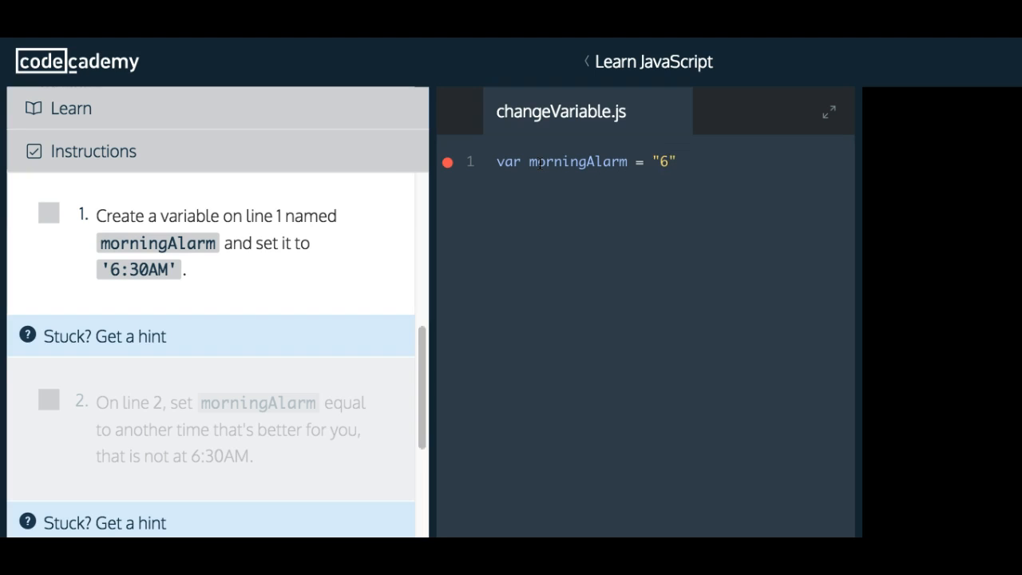
text(:30)
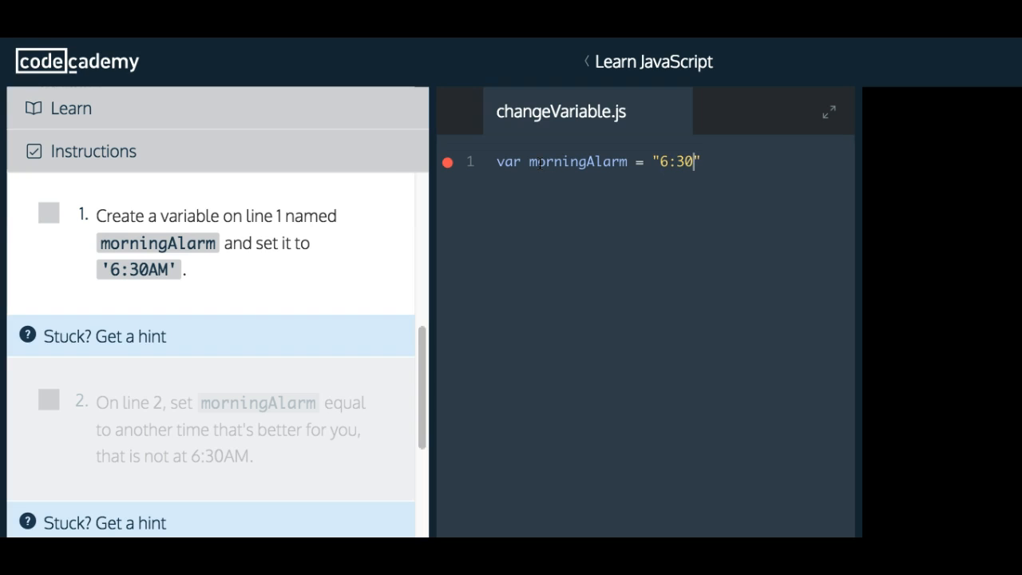
scroll(down, 3)
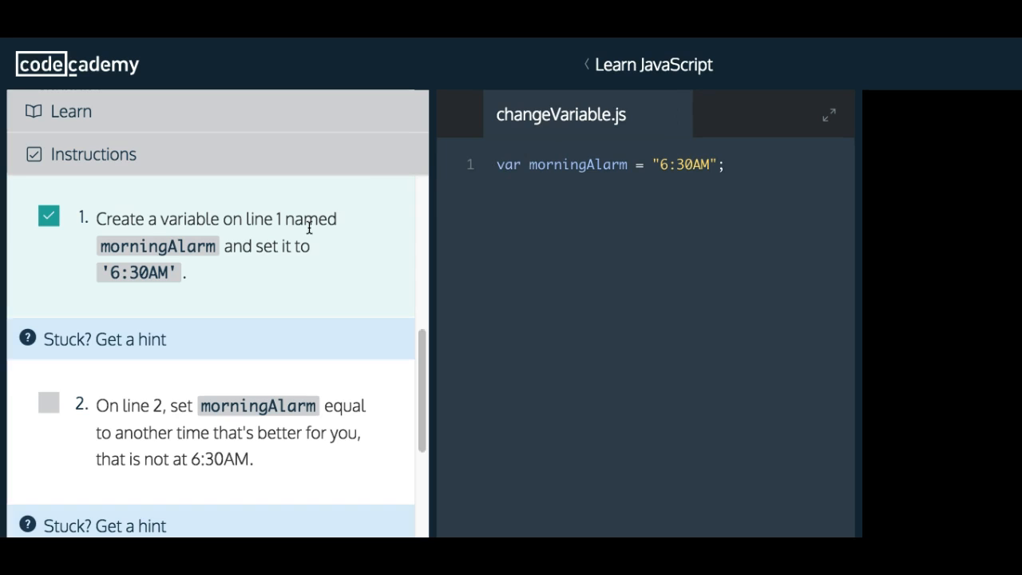
mouse_move(198, 411)
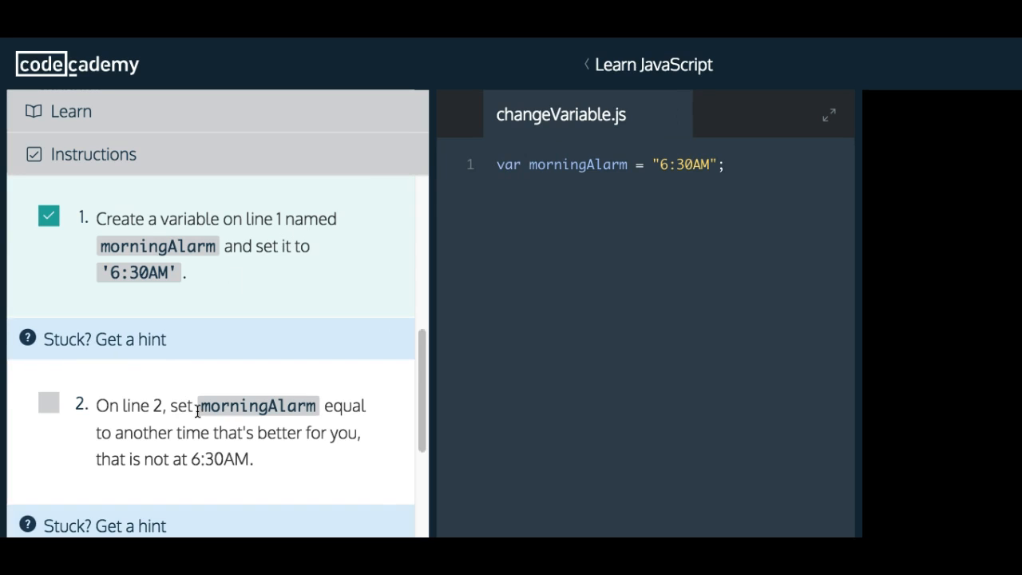
mouse_move(208, 441)
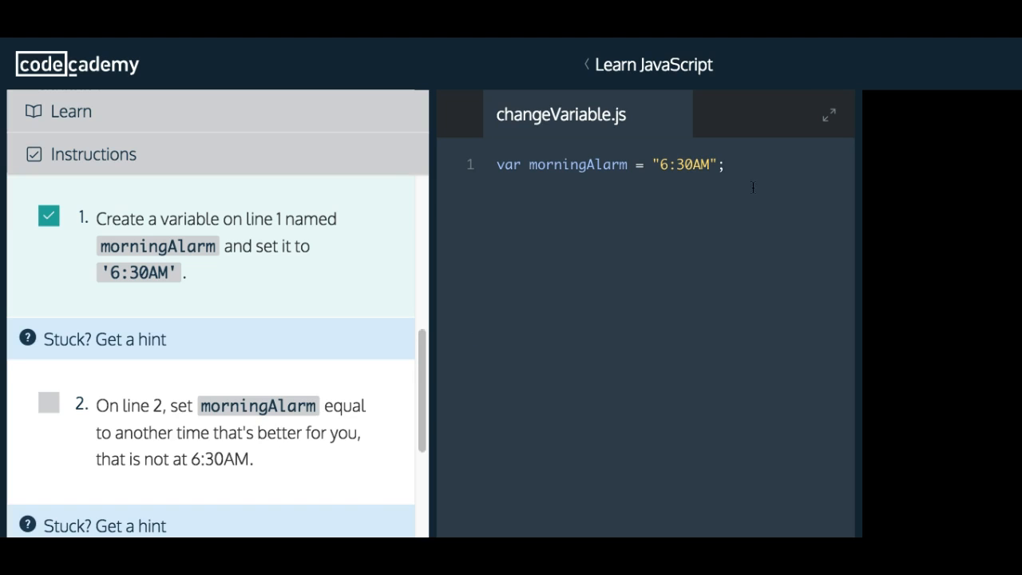
- Add morningAlarm = "6:45AM"; on a new line 2 below the declaration
key(Enter)
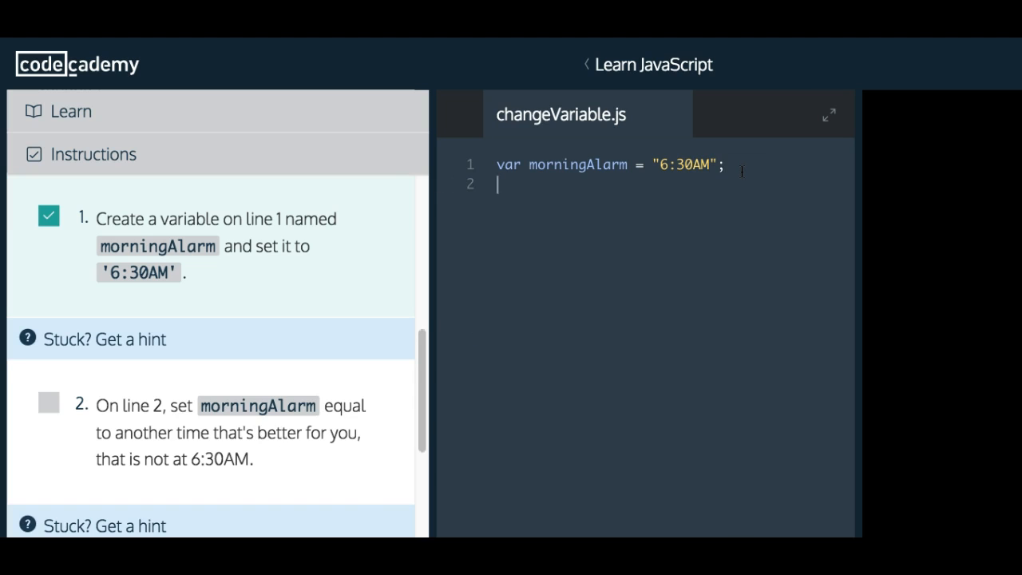
text(morning)
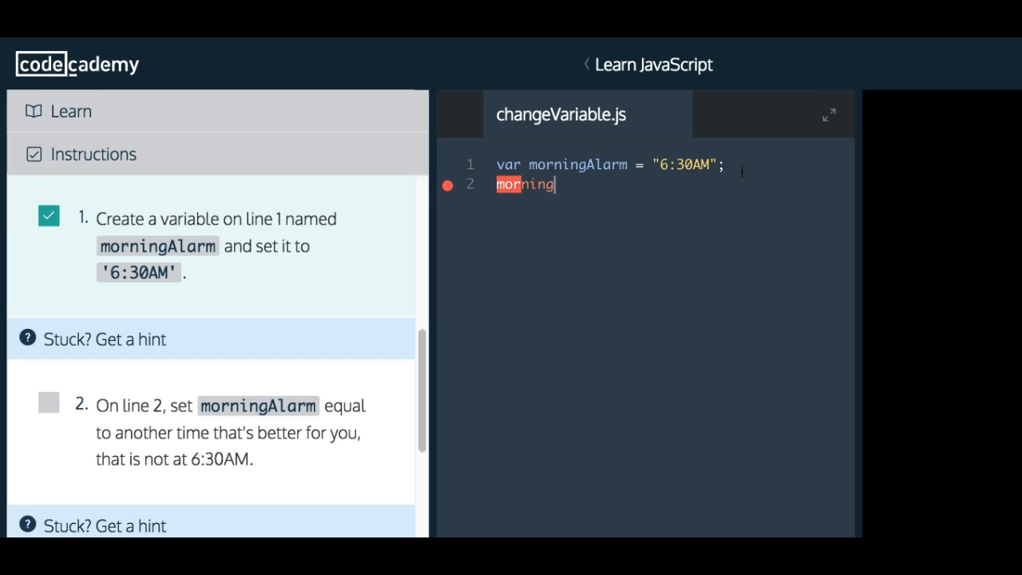
text(A)
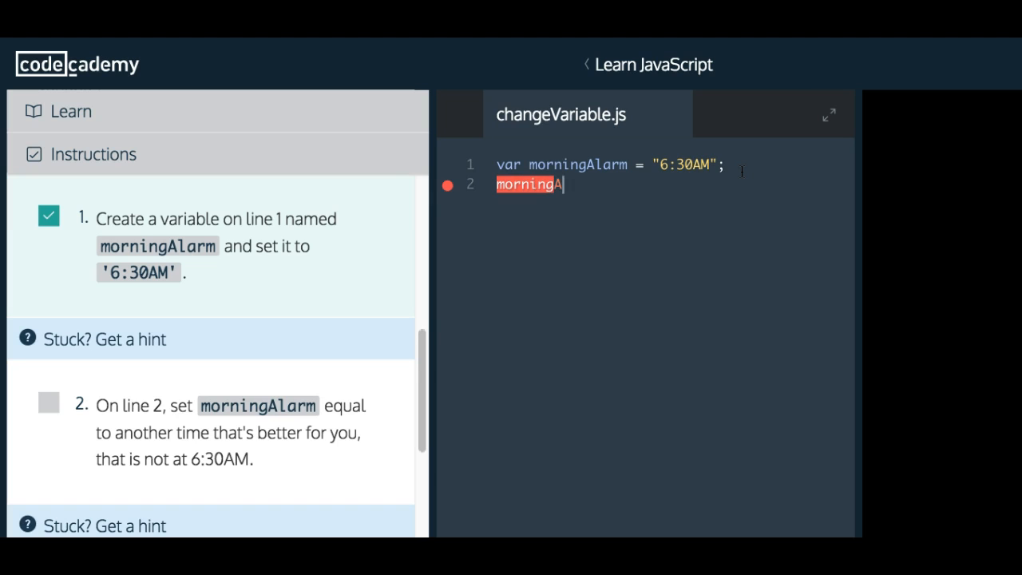
text(Alarm =)
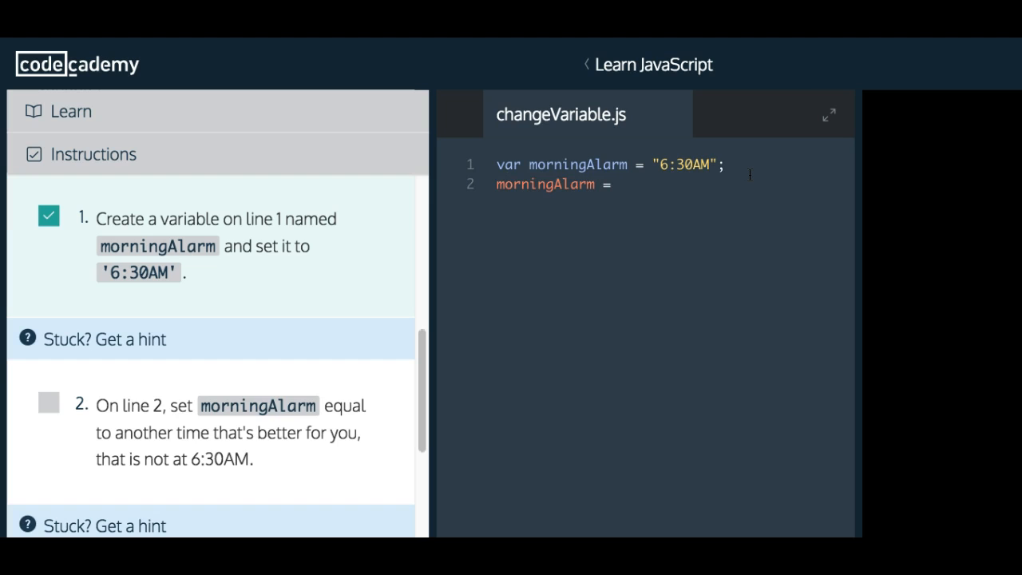
text("6:45AM";)
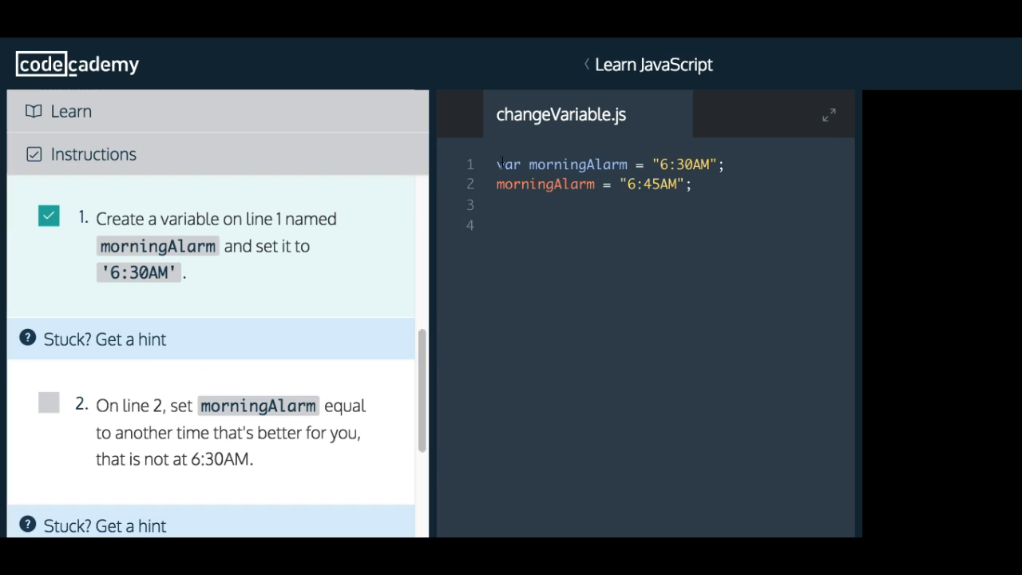
scroll(down, 3)
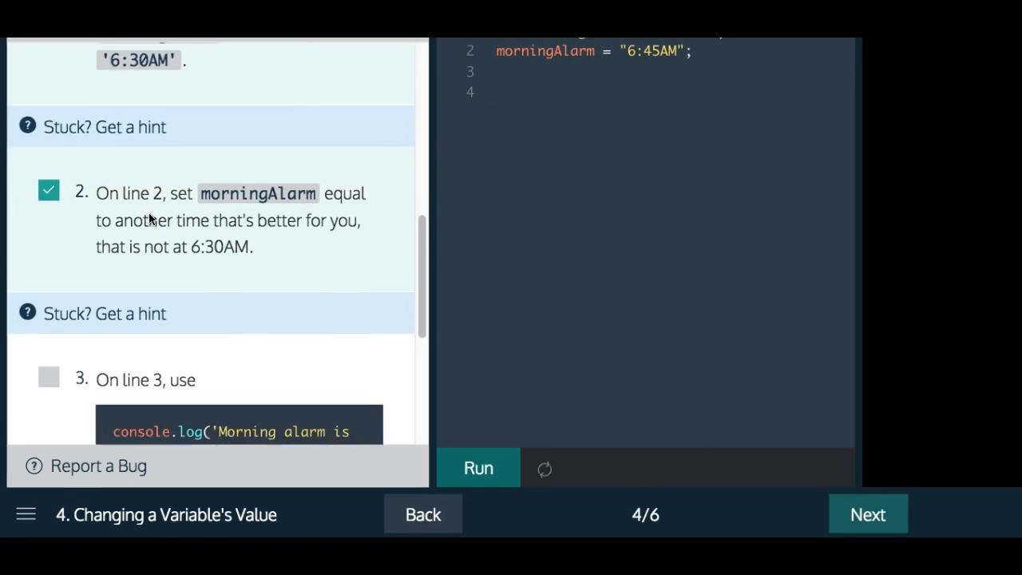
scroll(down, 3)
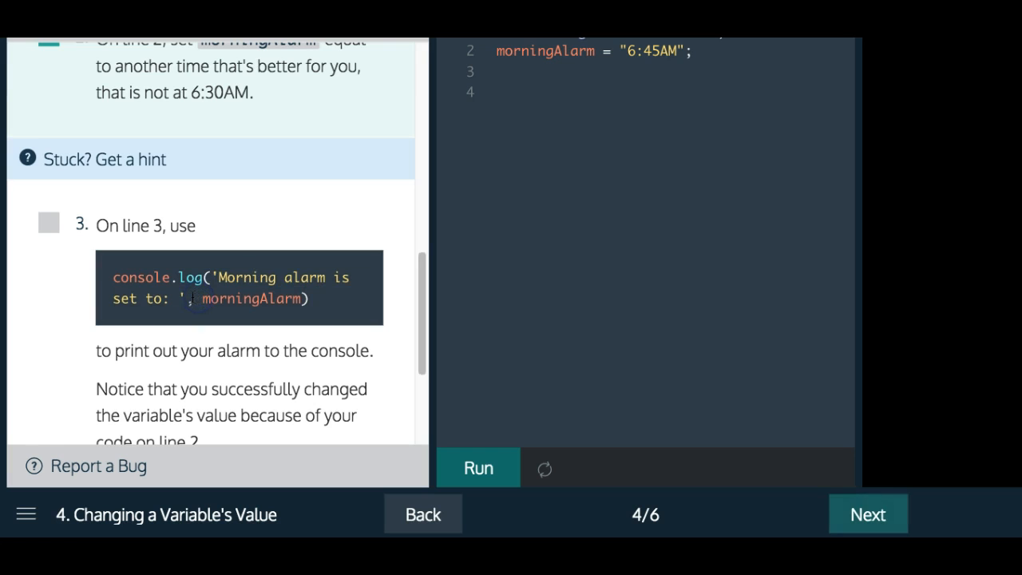
scroll(down, 3)
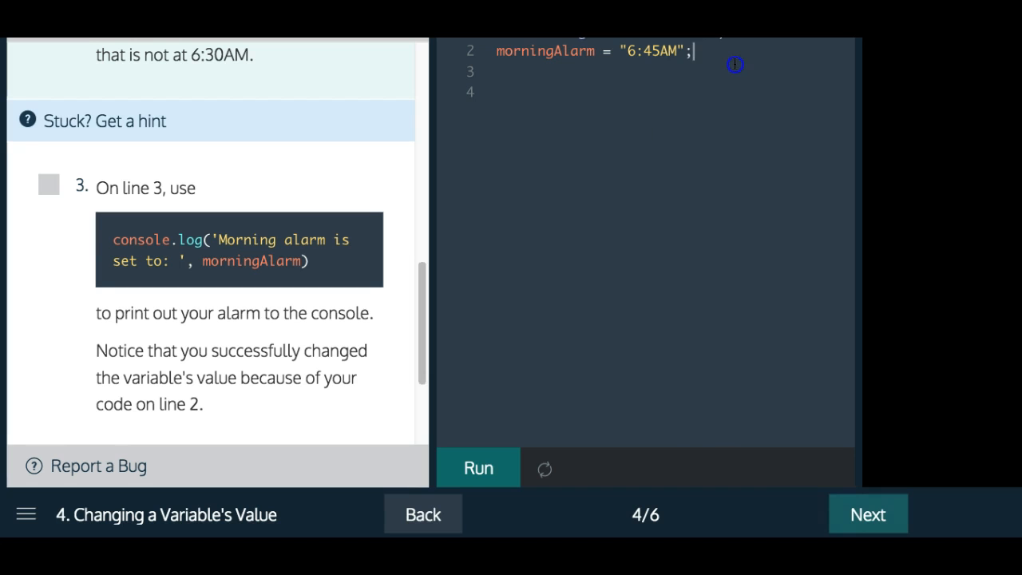
- Write console.log("Morning alarm is set to: ", morningAlarm); on line 4 and run the code
text(conos)
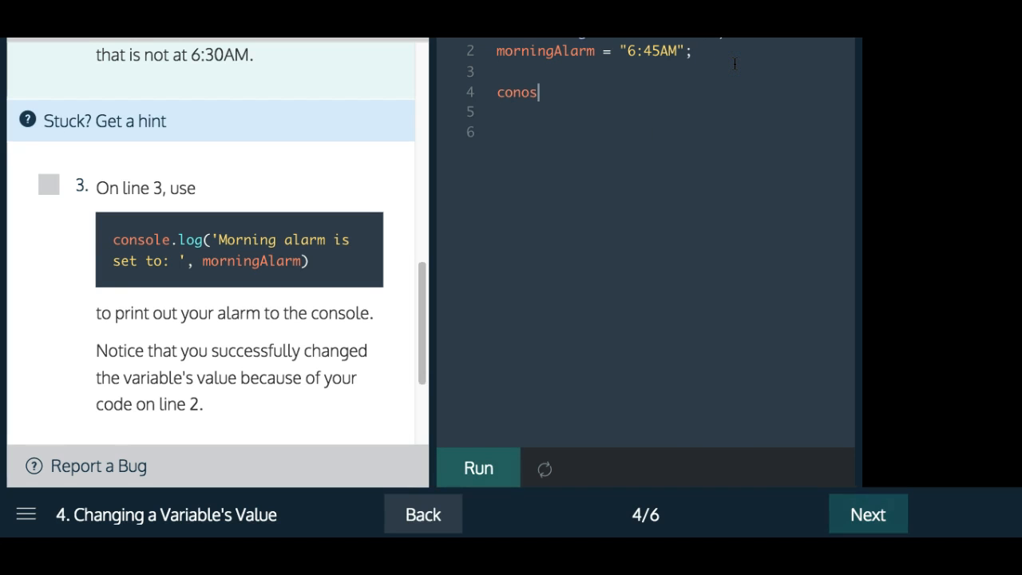
text(console.log("M)
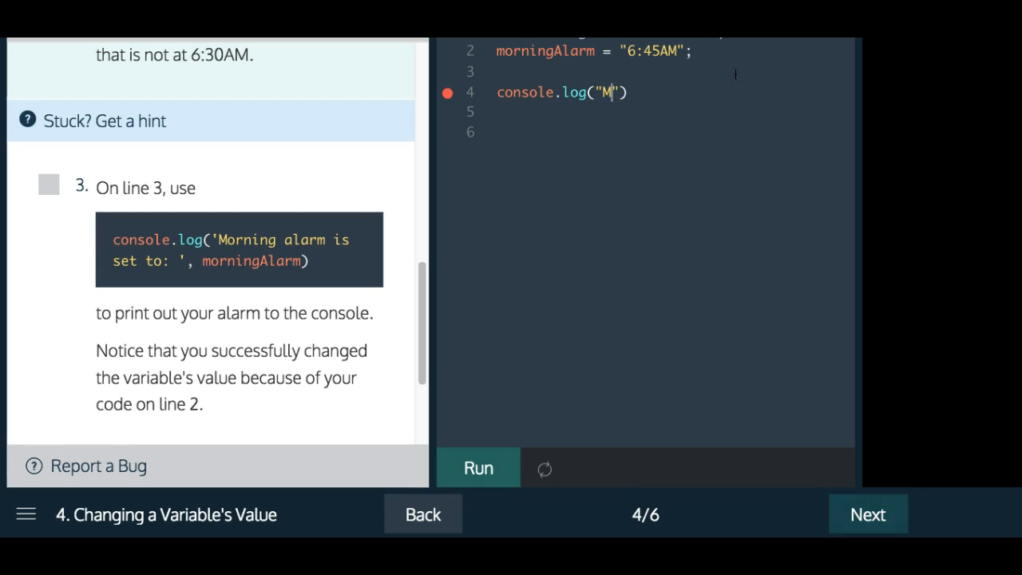
text(orning alarm)
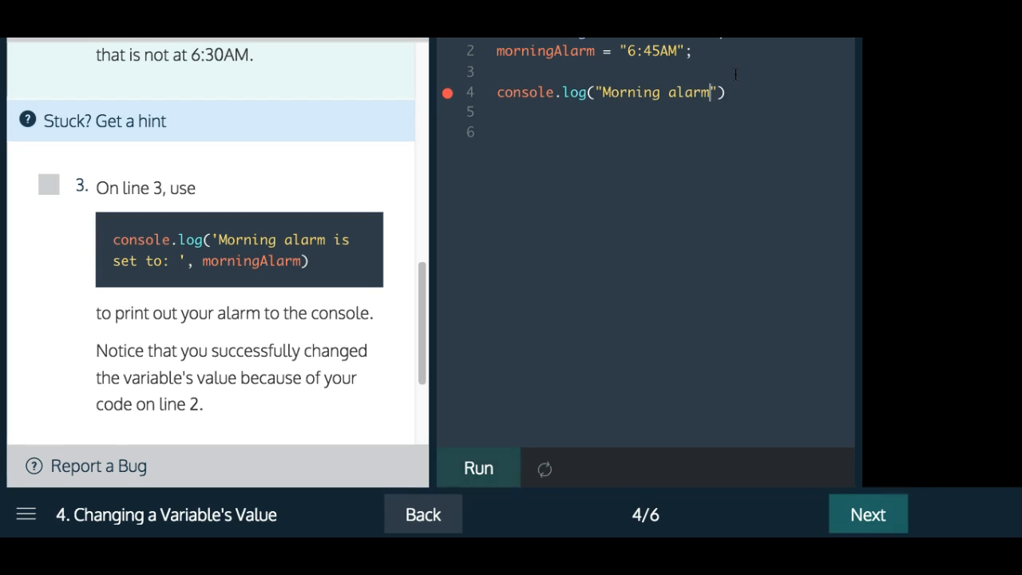
text(is set to:)
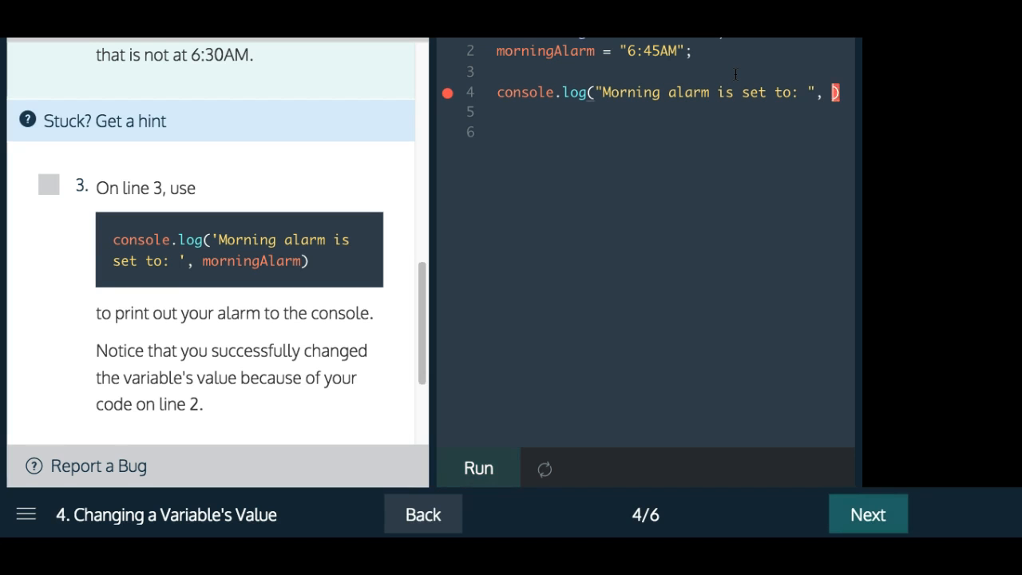
text(morningAlarm))
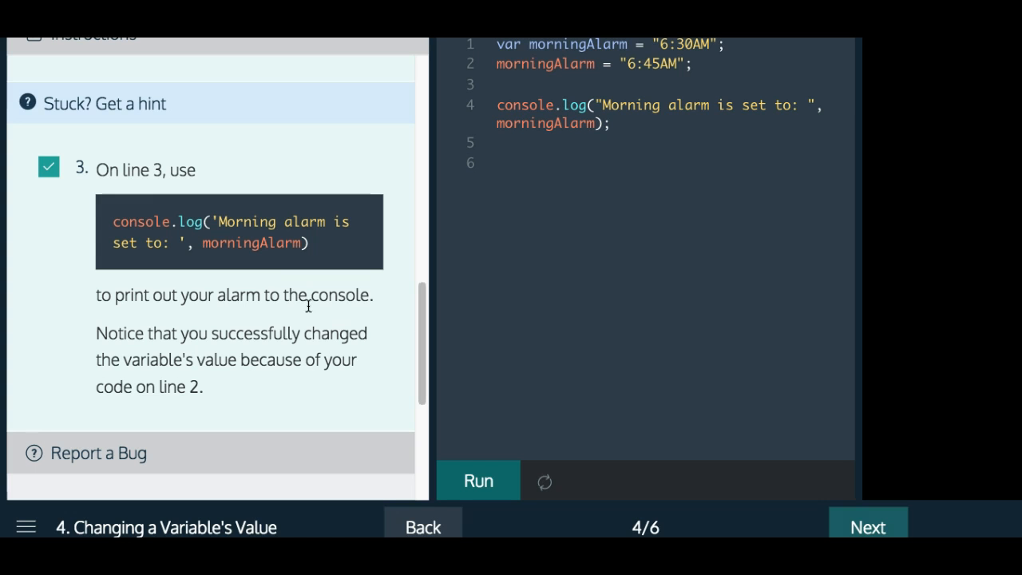
mouse_move(189, 489)
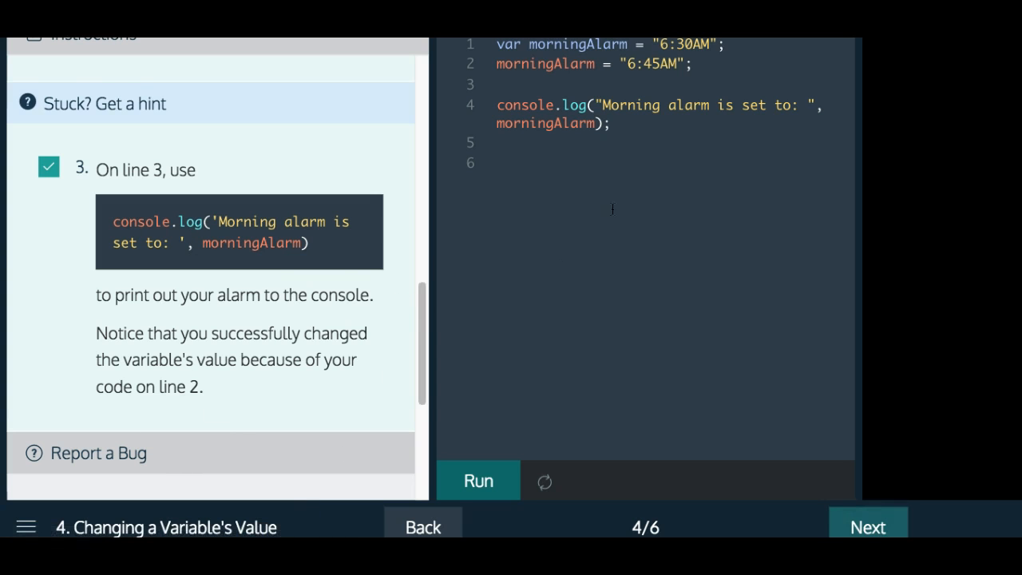
click(479, 480)
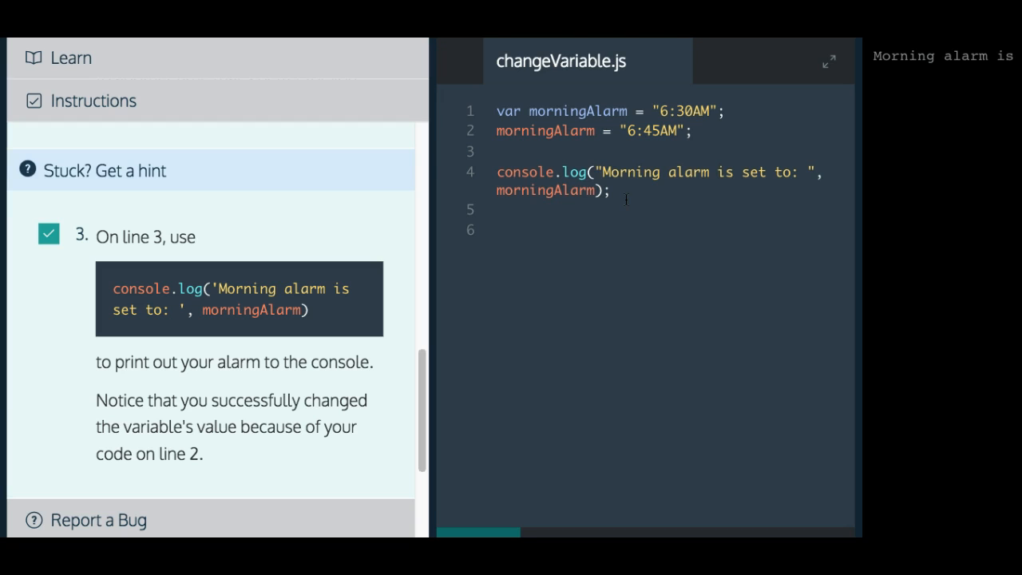